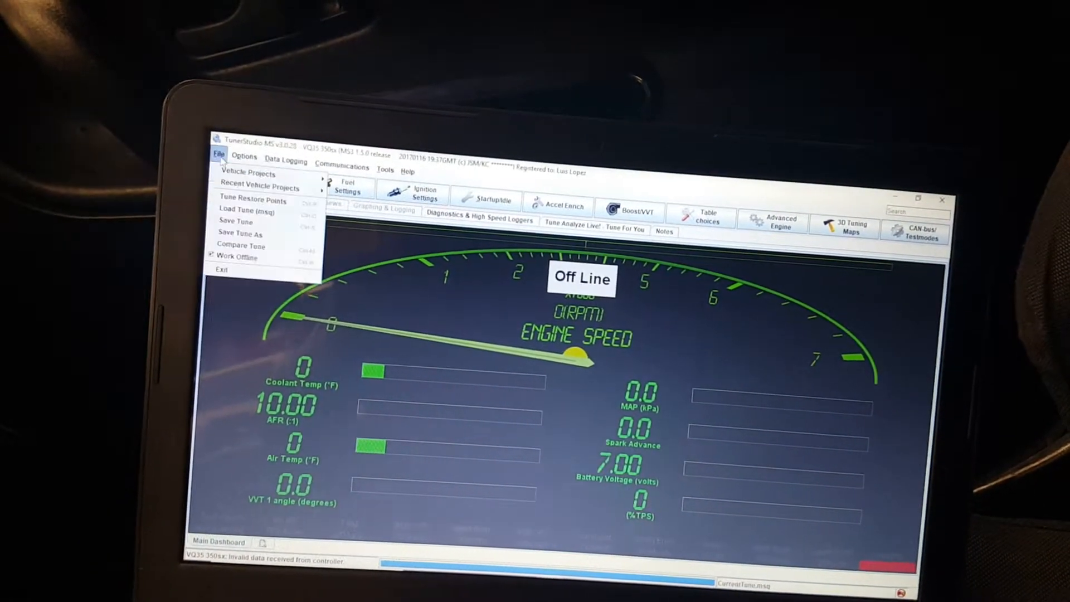
Take the tune online via Work Offline and show the Boost/VVT options.
click(218, 157)
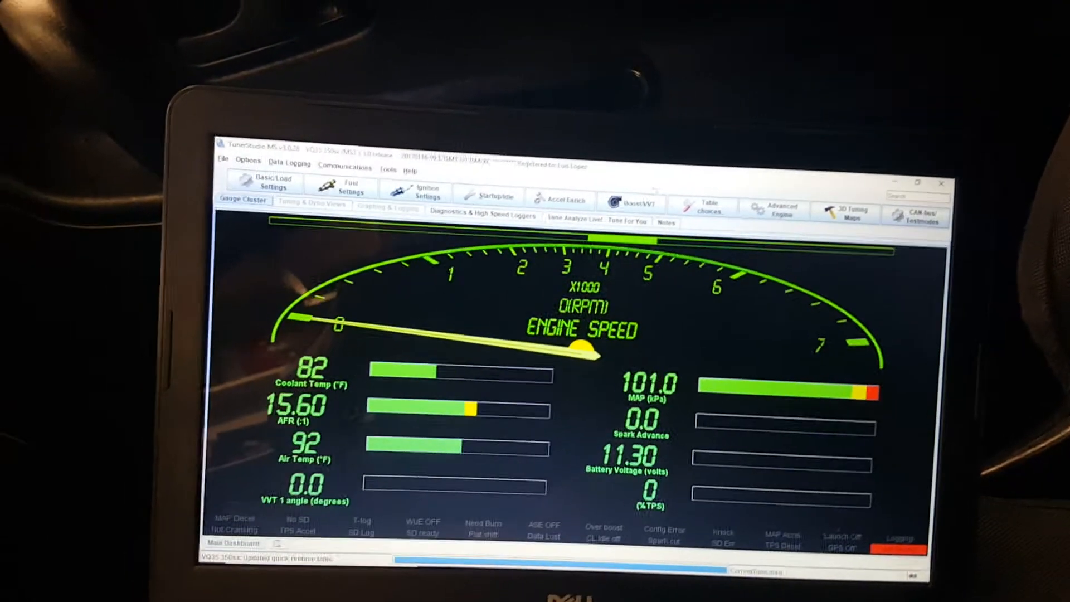
click(635, 202)
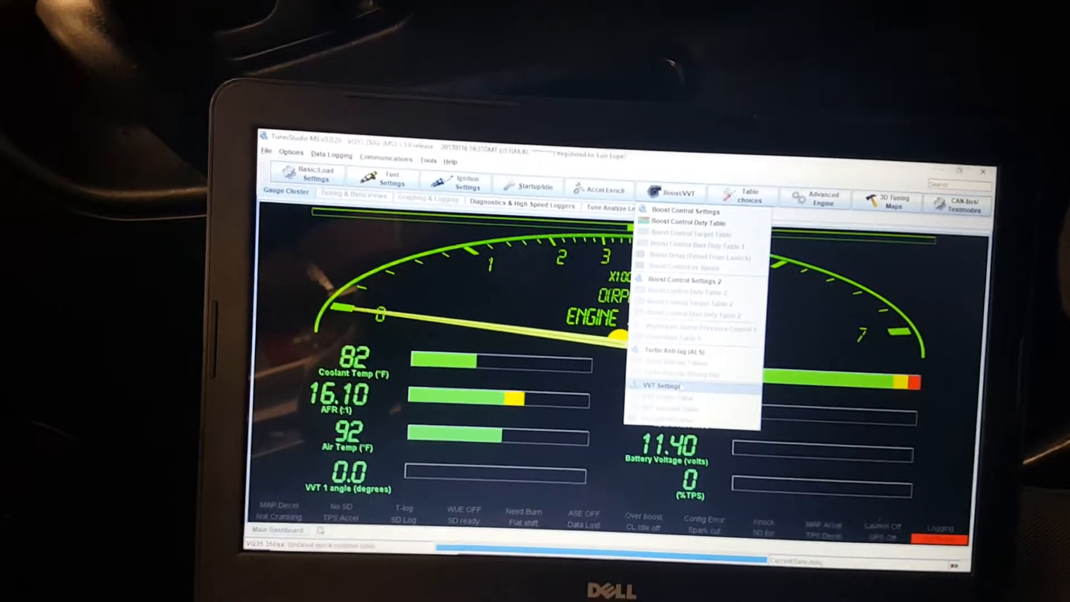
Configure VVT Settings for 2 VVTs with cam inputs/outputs, then close the dialog.
click(667, 386)
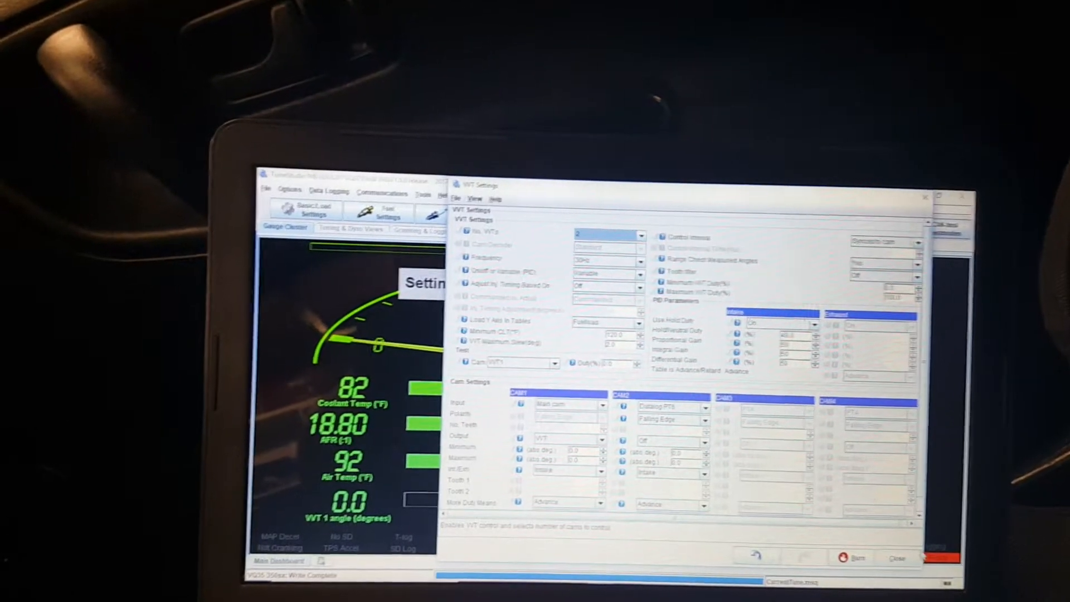
click(851, 557)
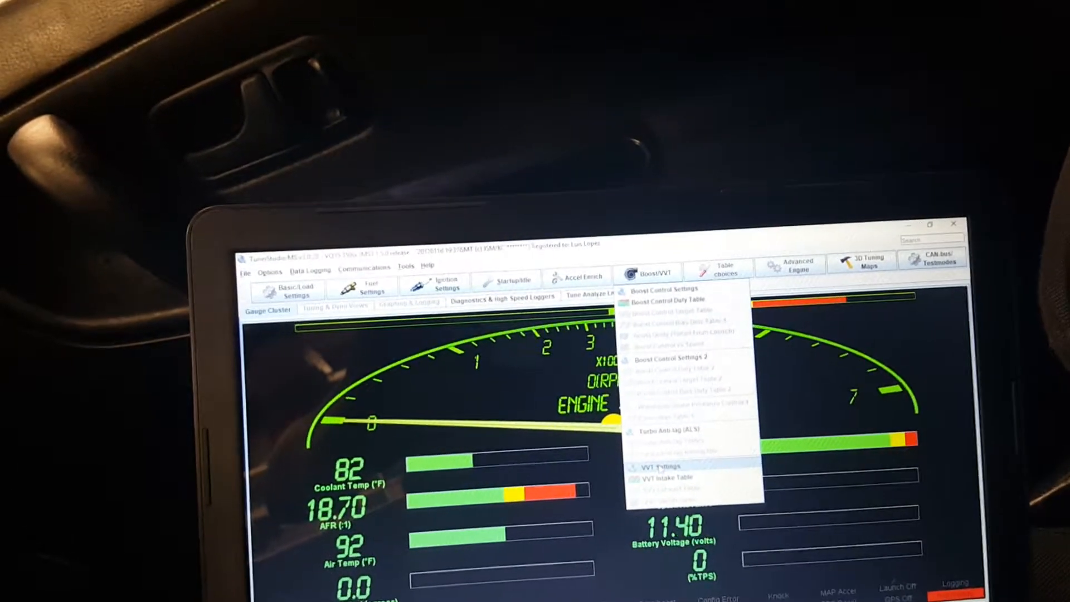
Dismiss the Boost/VVT menu, then inspect and close Boost Control Settings.
click(662, 468)
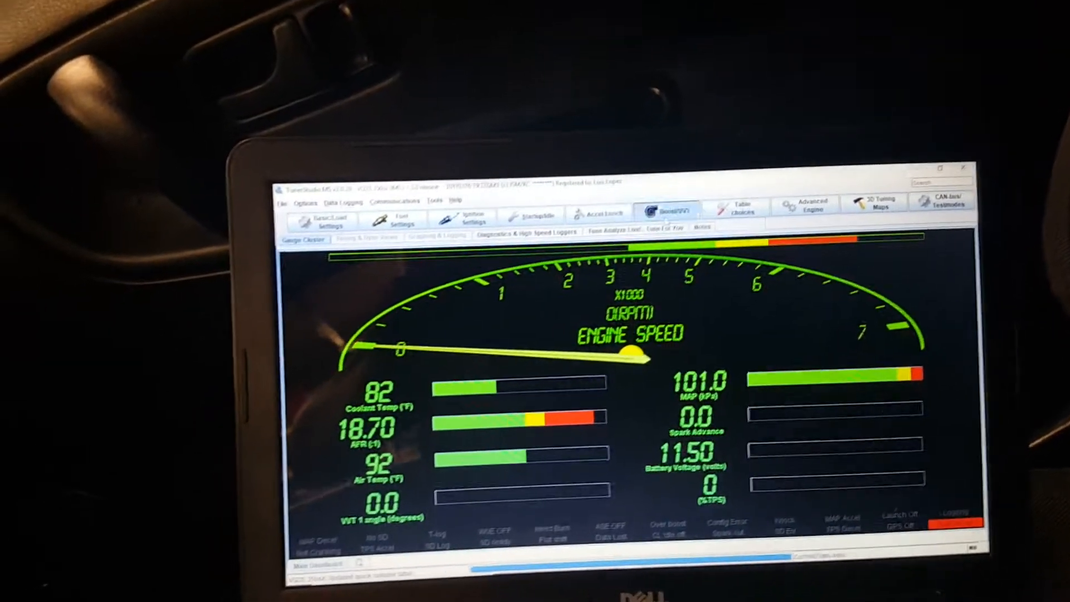
click(671, 202)
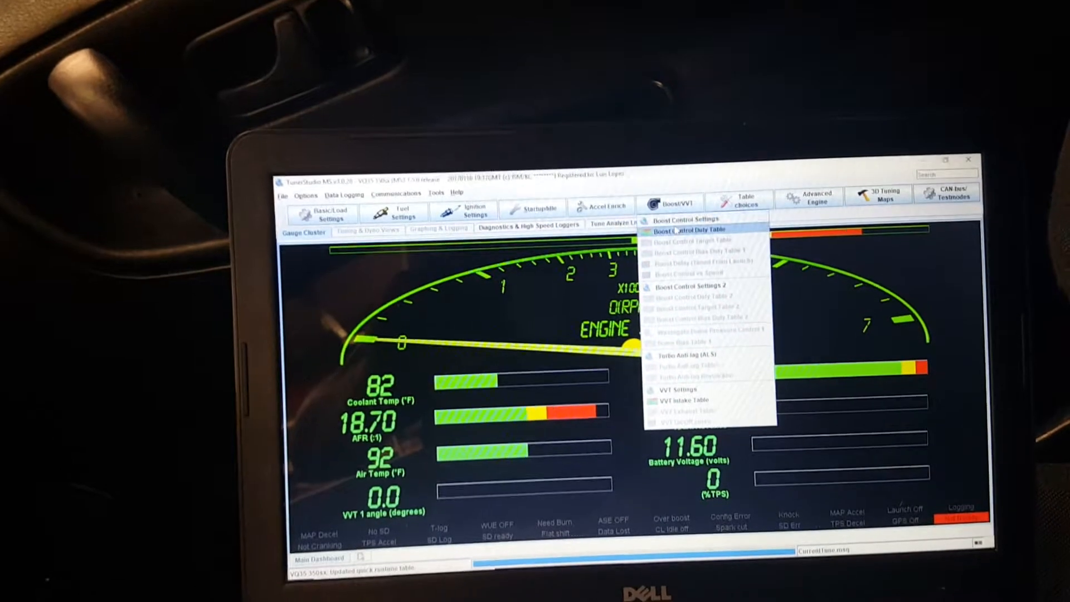
click(690, 219)
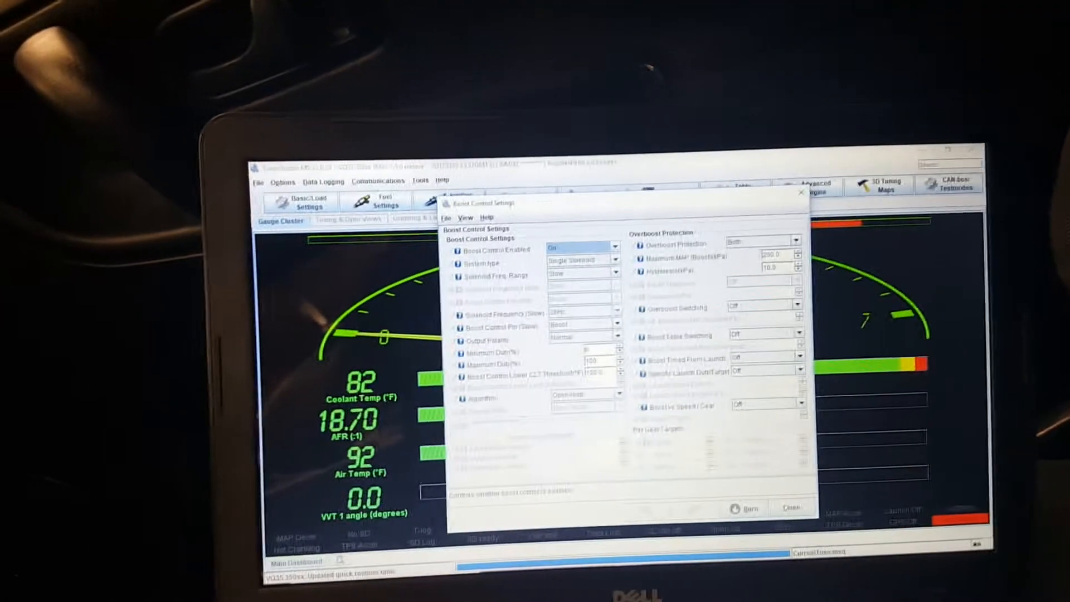
click(624, 306)
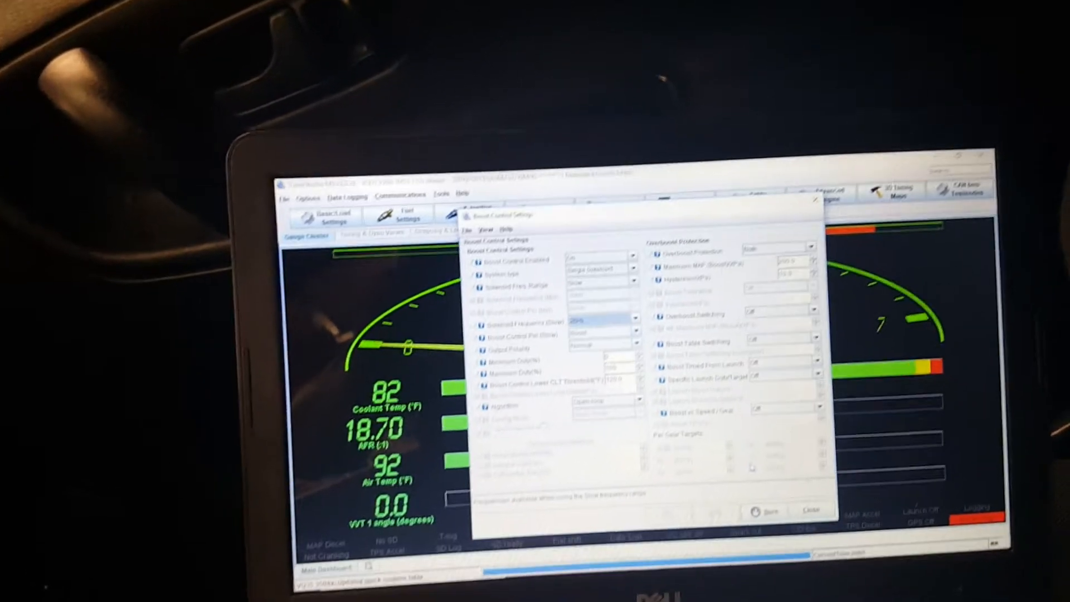
click(810, 510)
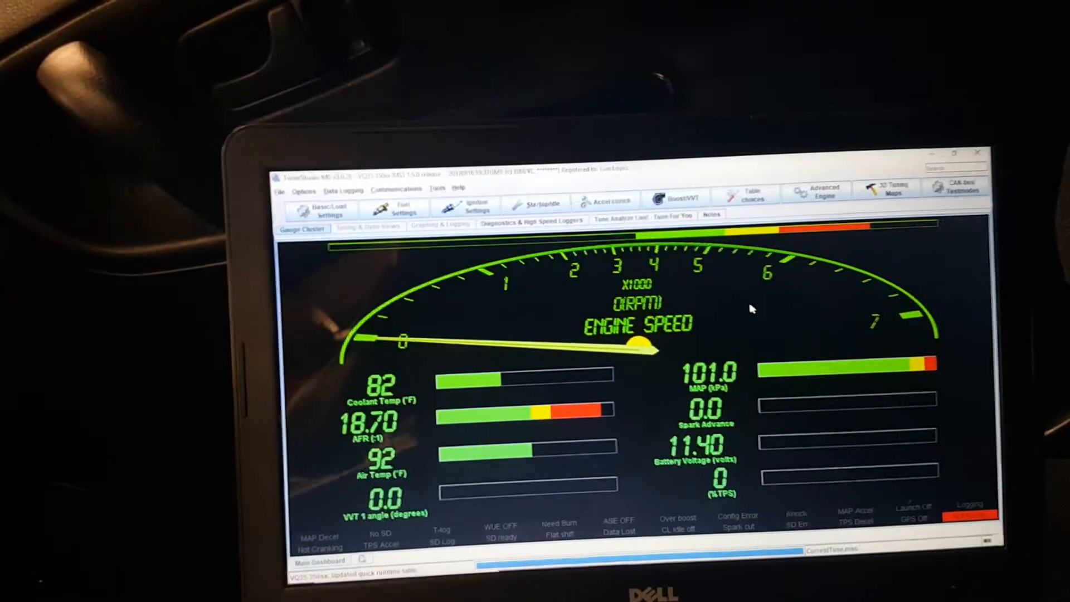
Reopen VVT Settings with VVT 1 reading 70.5 and set No. VVTs to Off.
click(677, 198)
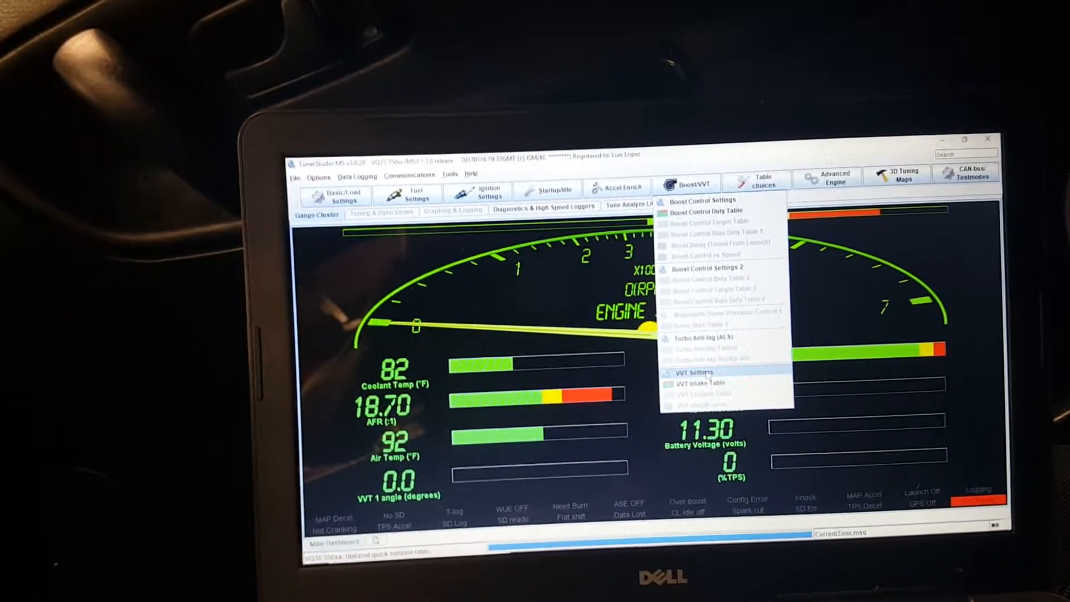
click(696, 372)
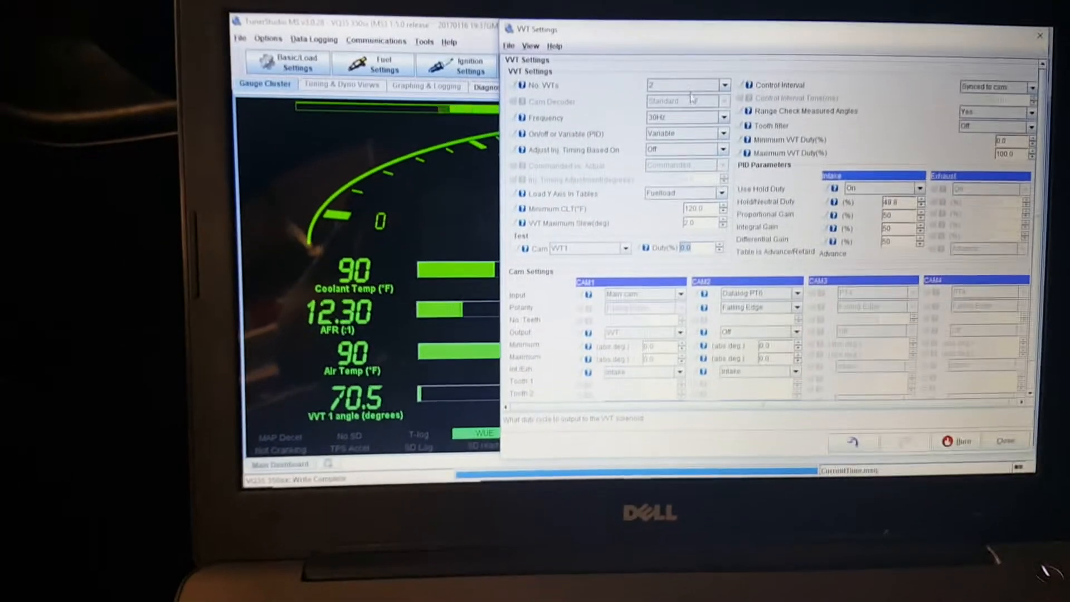
click(687, 85)
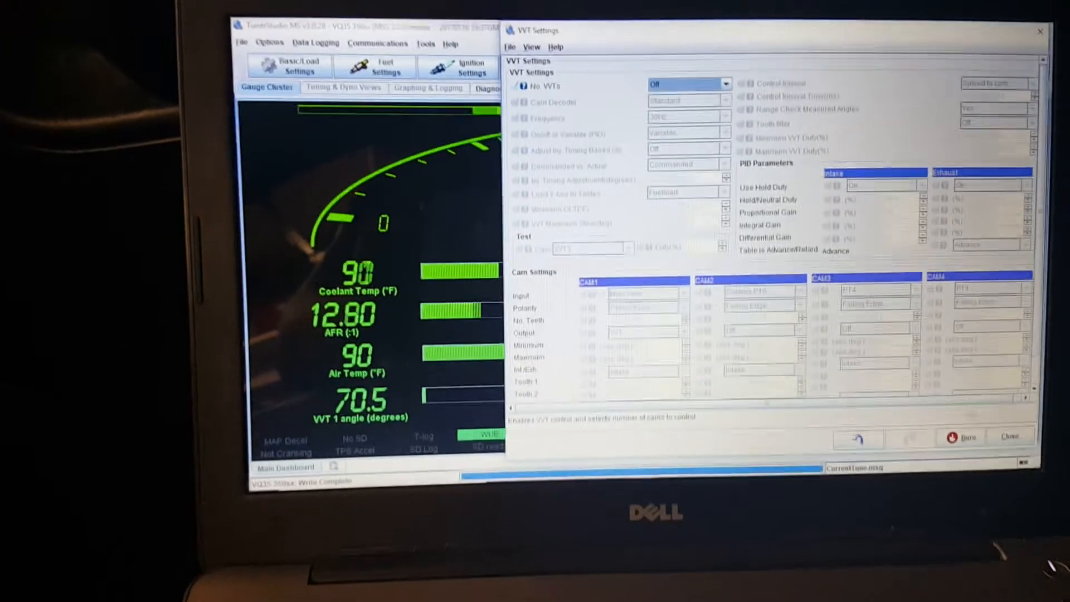